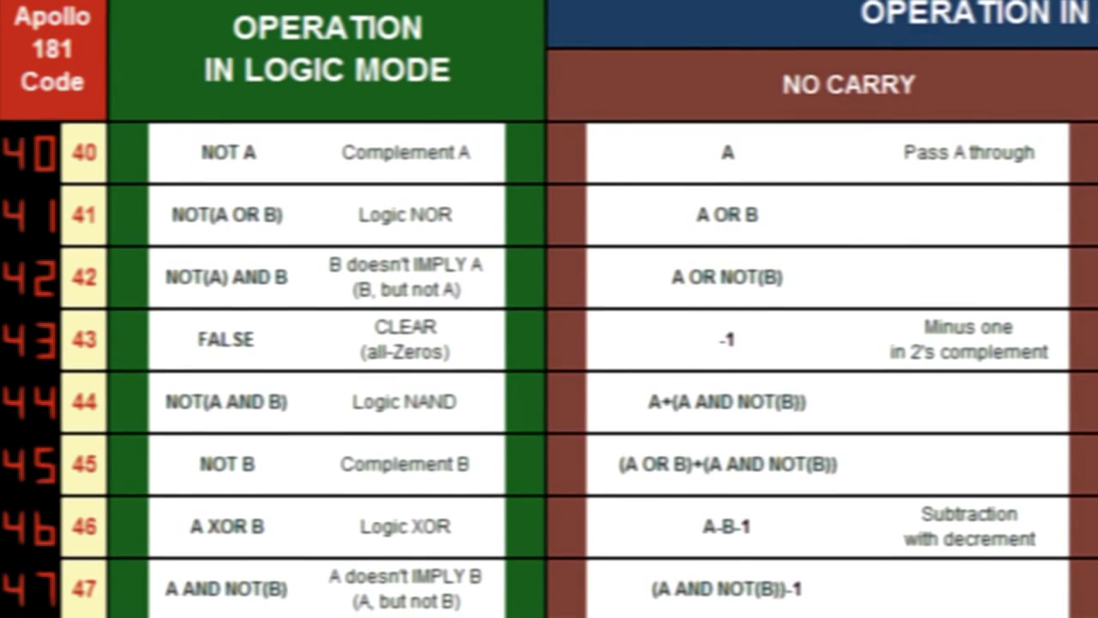
pyautogui.scroll(-3)
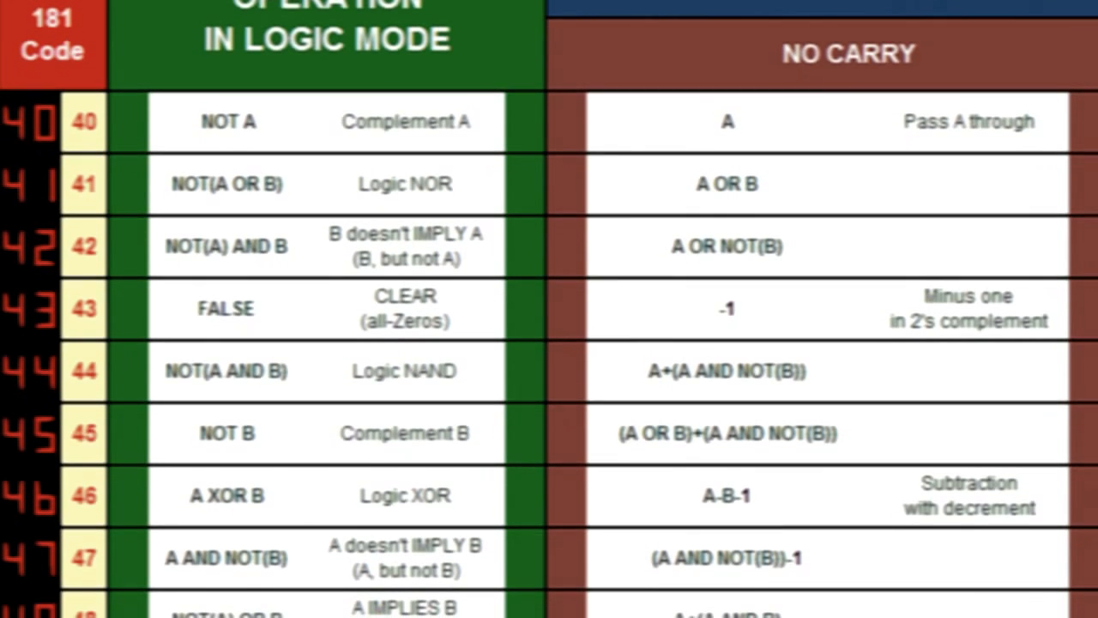
pyautogui.scroll(-3)
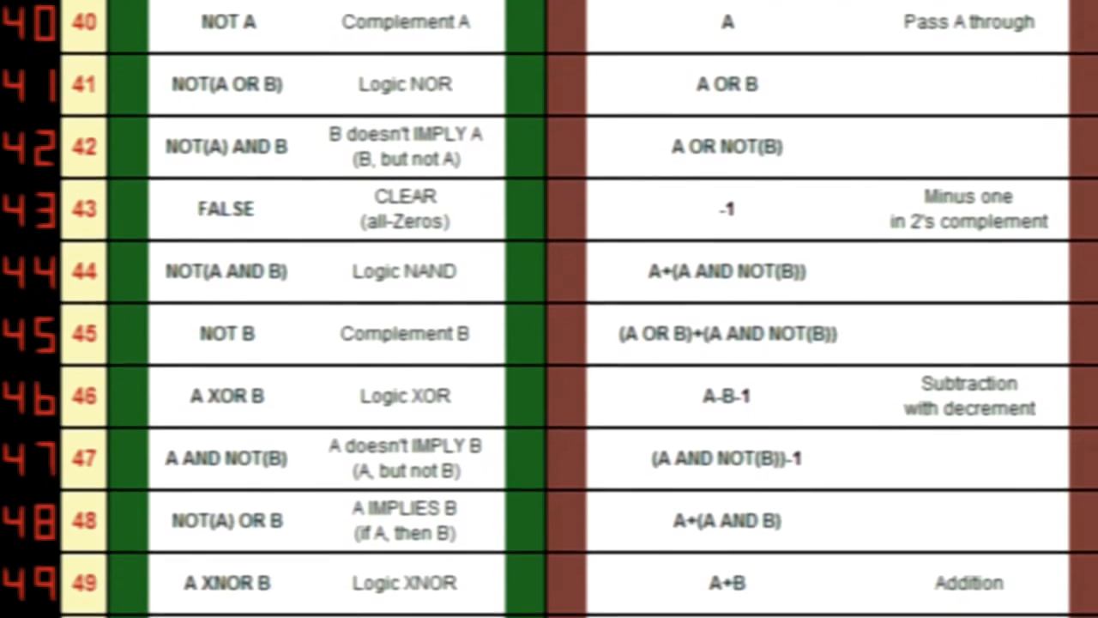
pyautogui.scroll(-3)
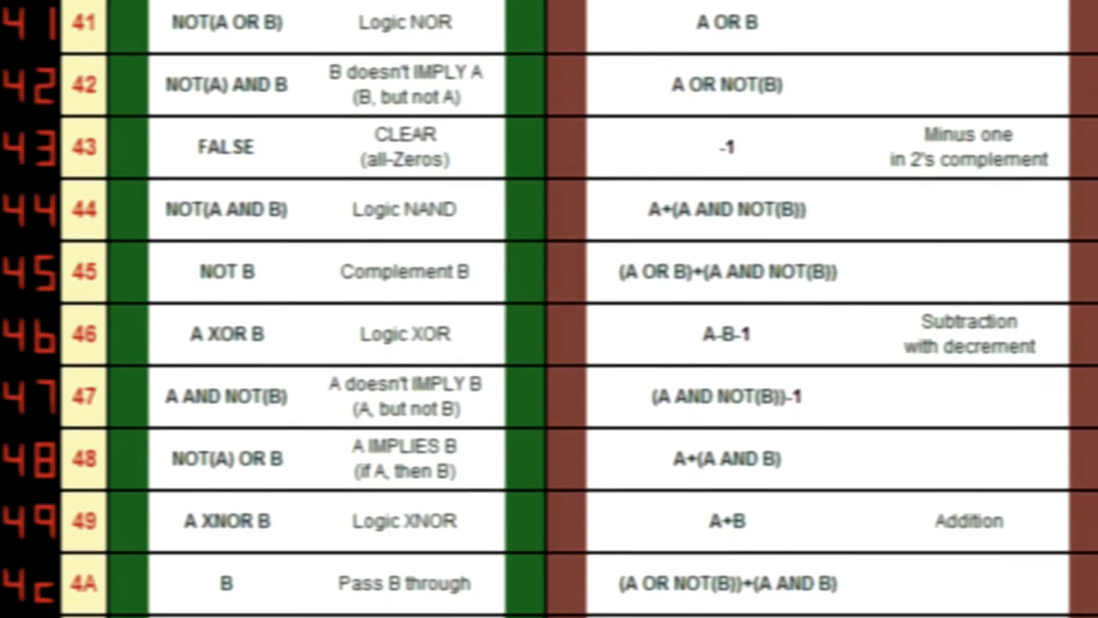
pyautogui.scroll(-3)
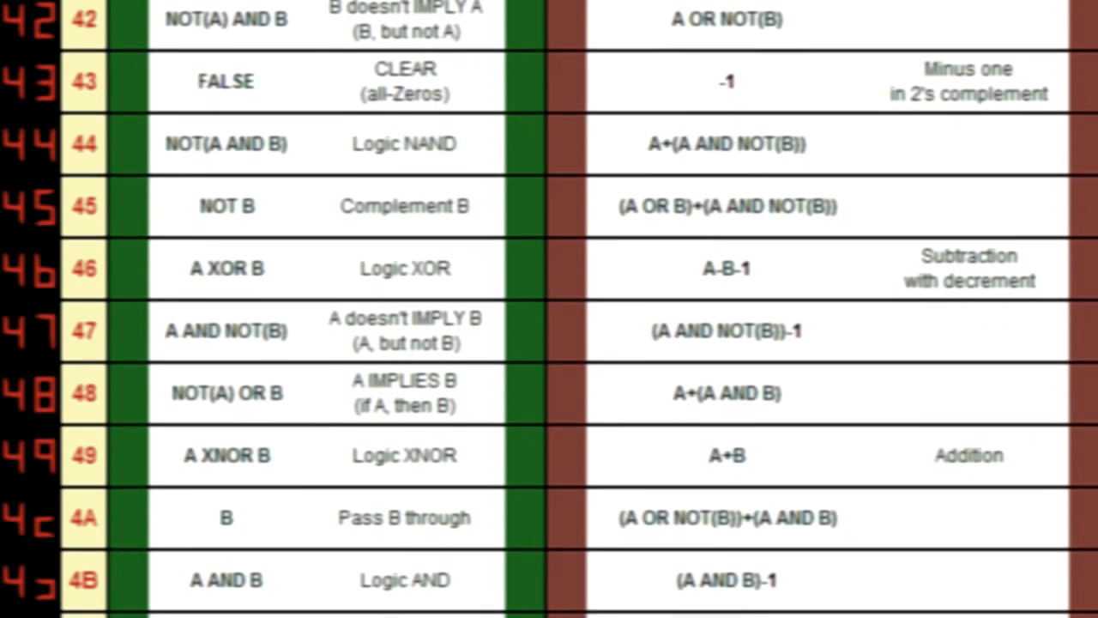
pyautogui.scroll(-3)
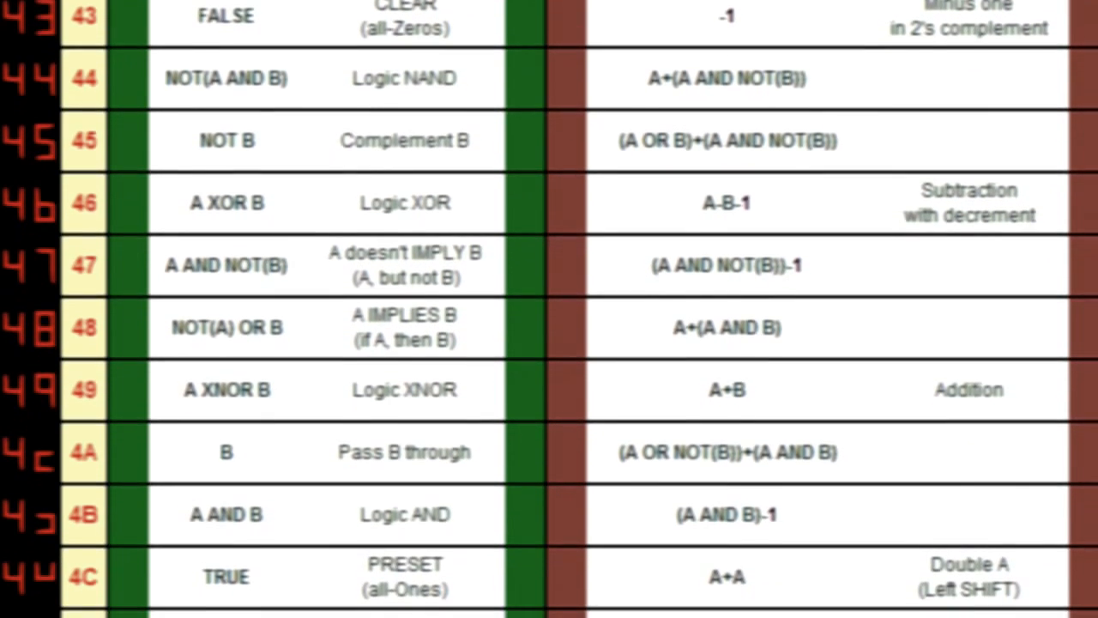
pyautogui.scroll(-3)
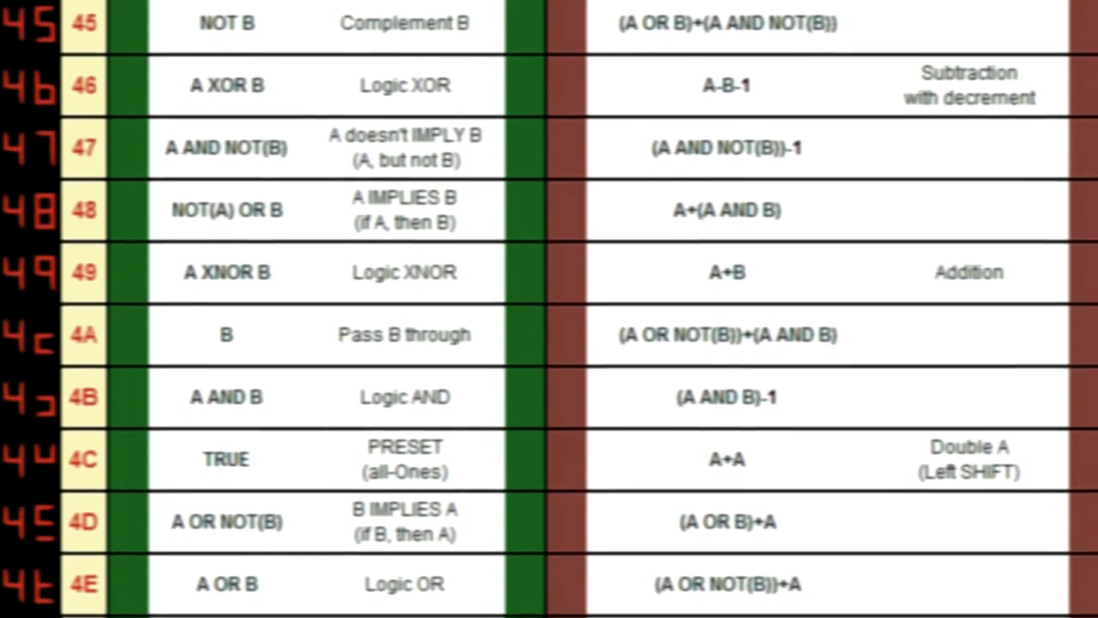
pyautogui.scroll(-3)
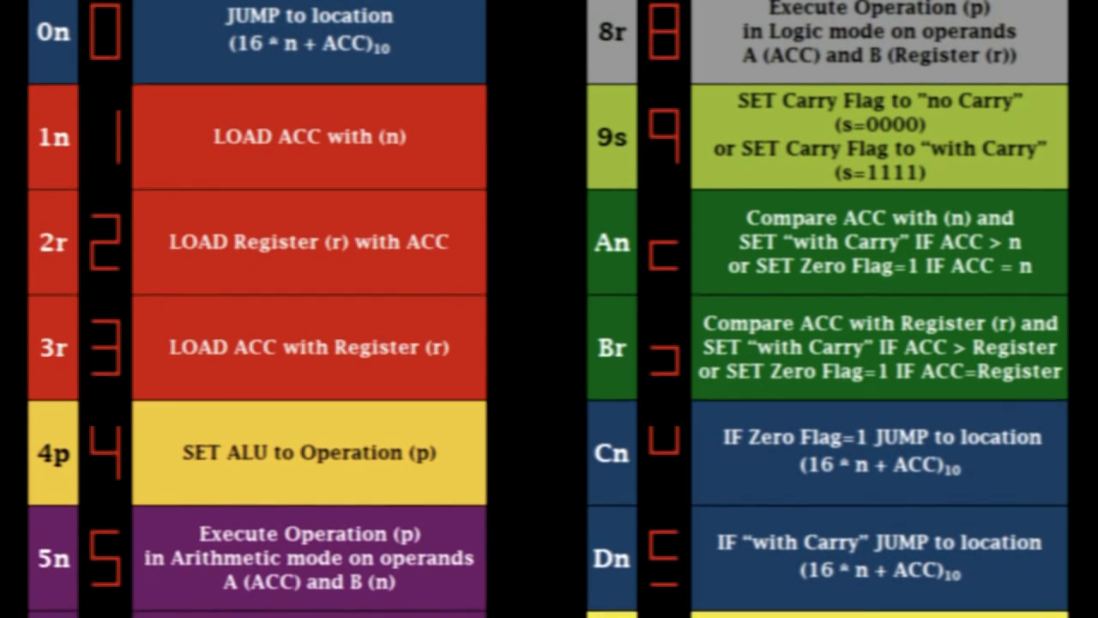
pyautogui.scroll(-3)
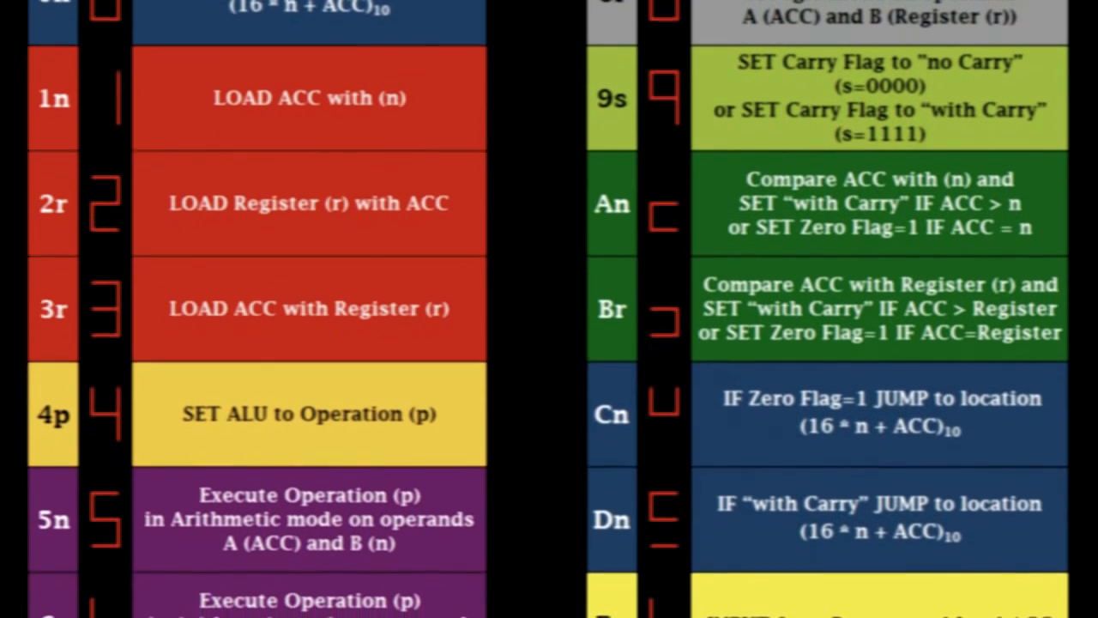
pyautogui.scroll(-3)
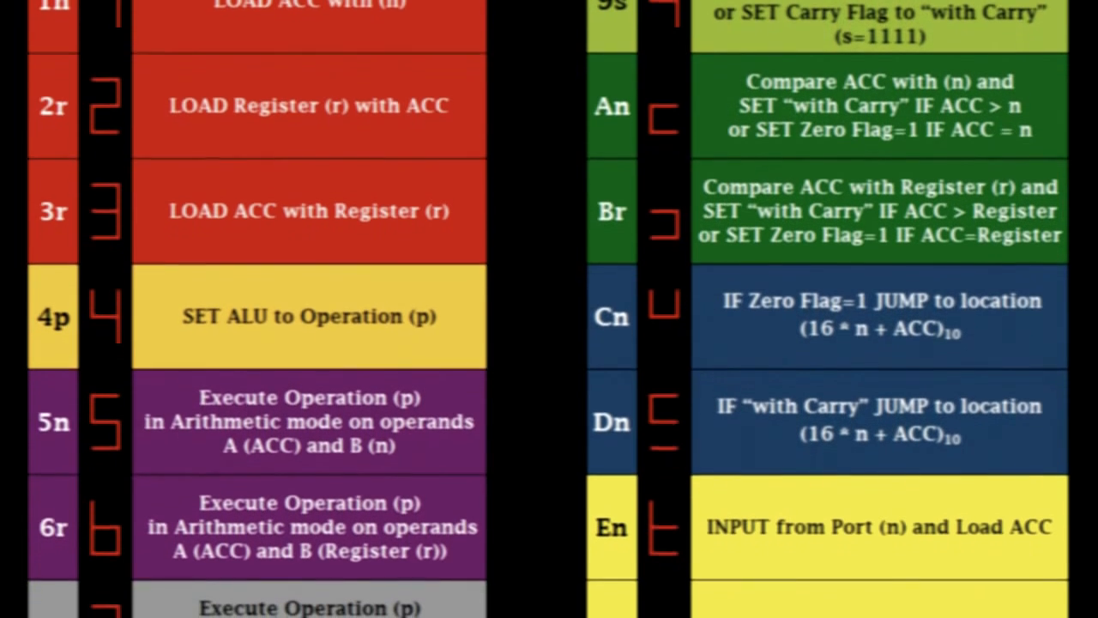
pyautogui.scroll(-3)
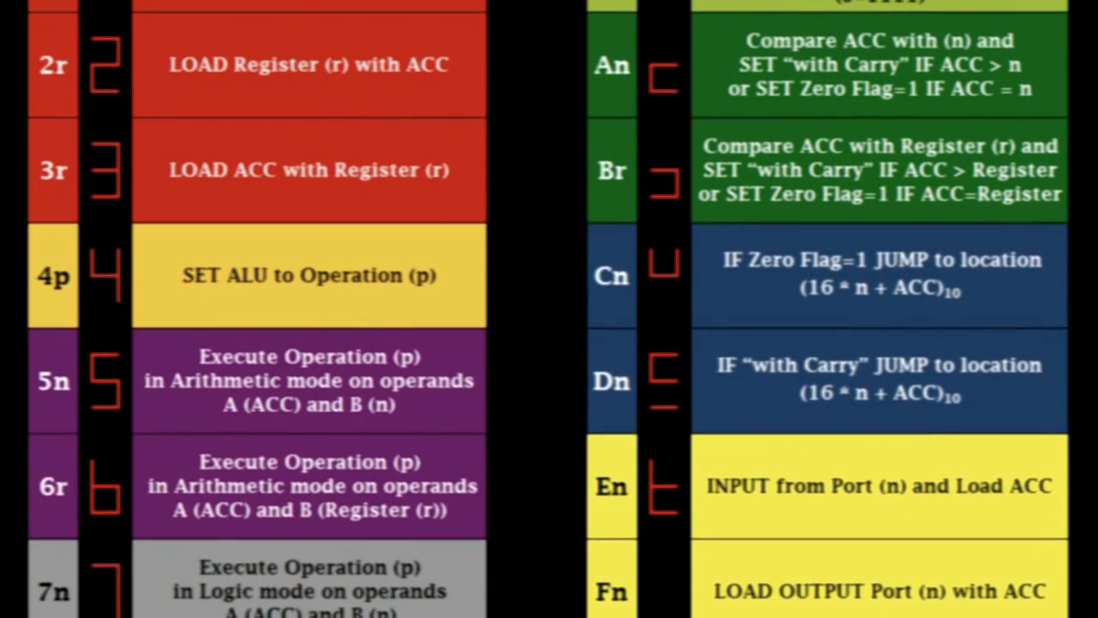